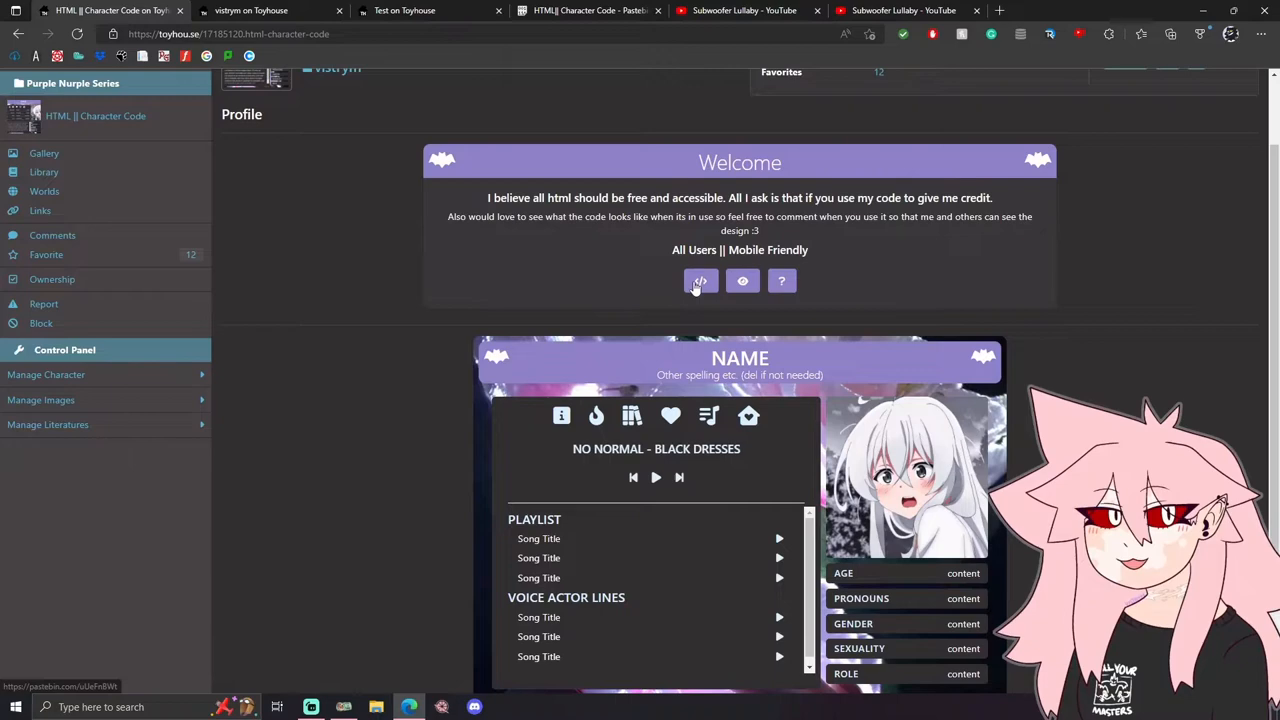
Scroll the HTML Character Code profile and open its linked Pastebin code
scroll("down", 3)
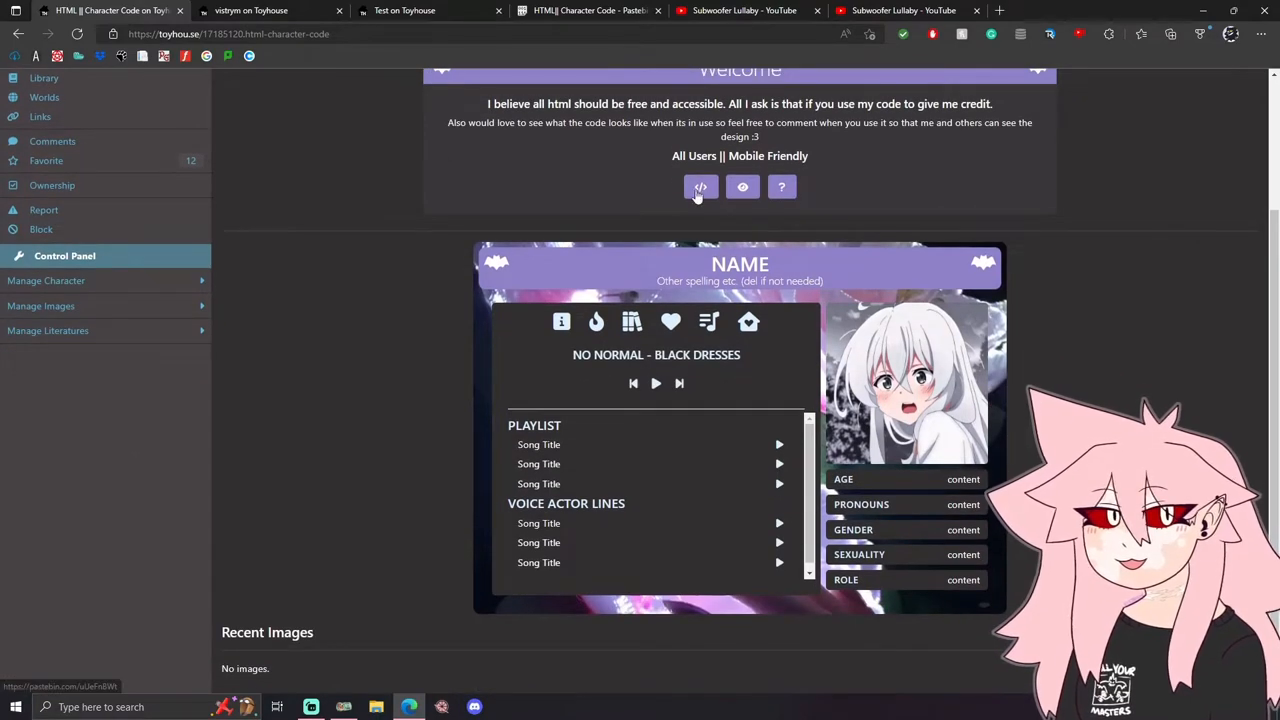
left_click(588, 10)
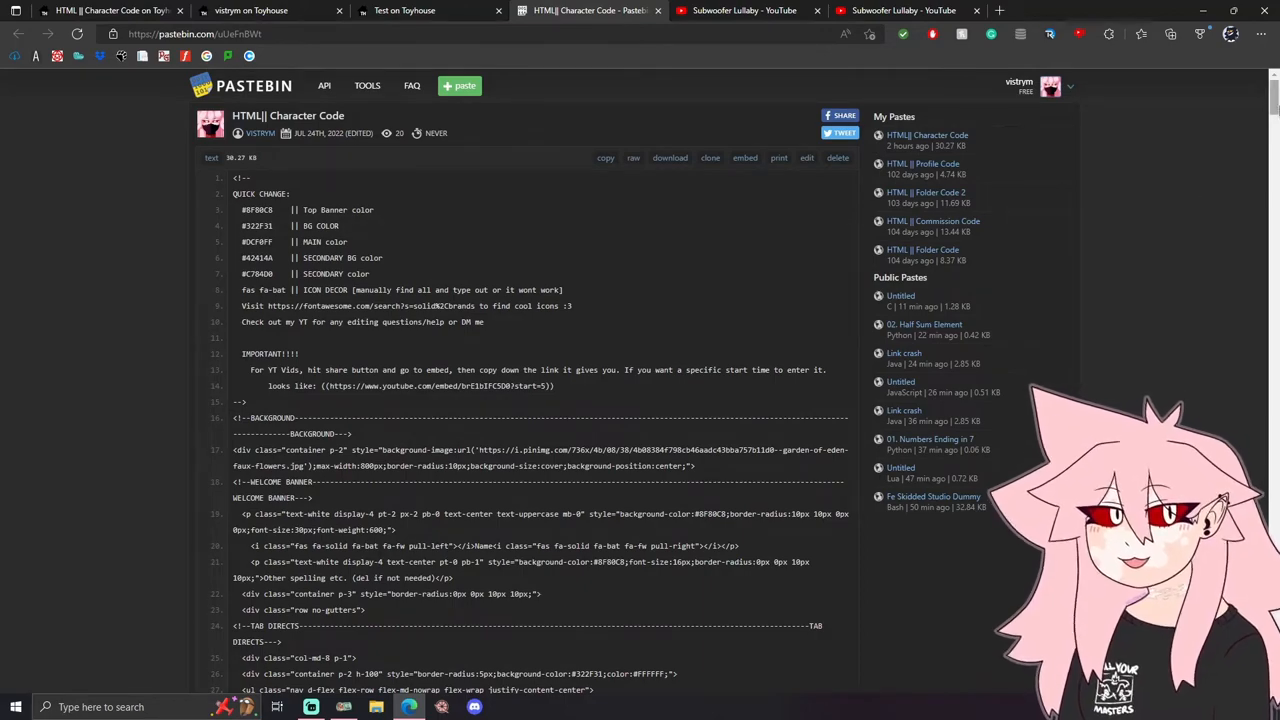
Review the full template source on Pastebin and copy all of the HTML code
scroll("down", 3)
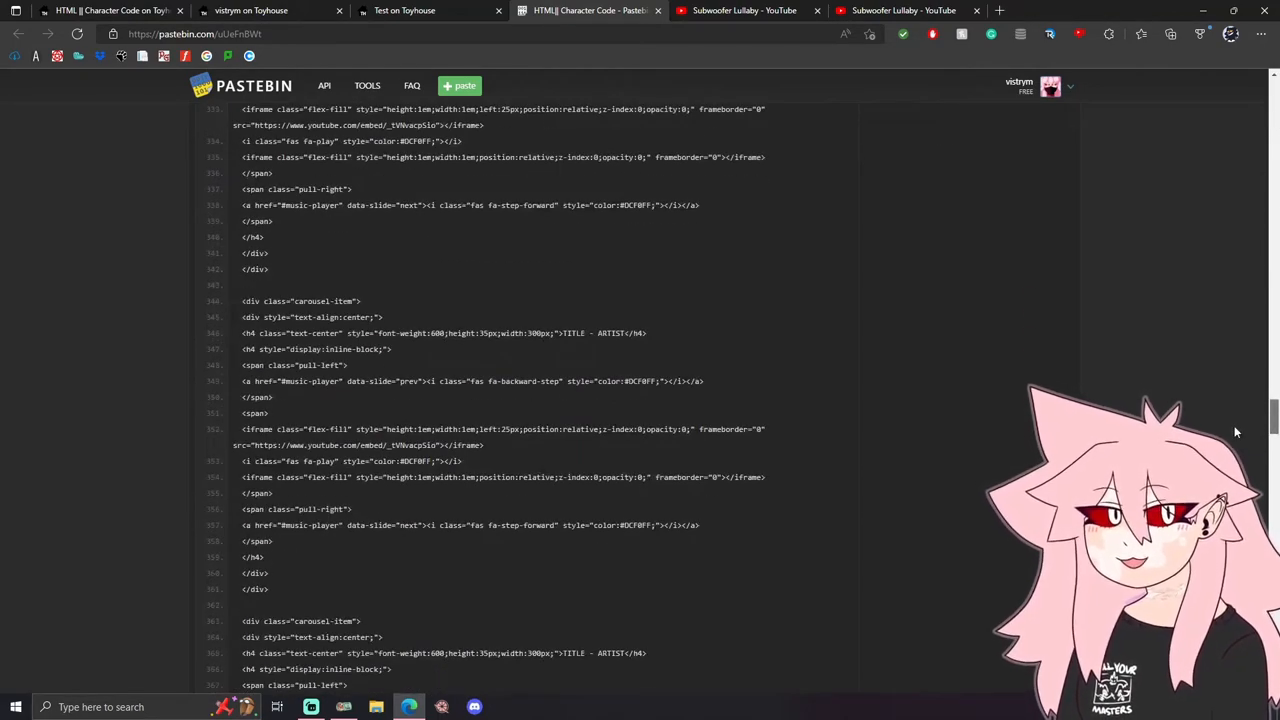
scroll("down", 3)
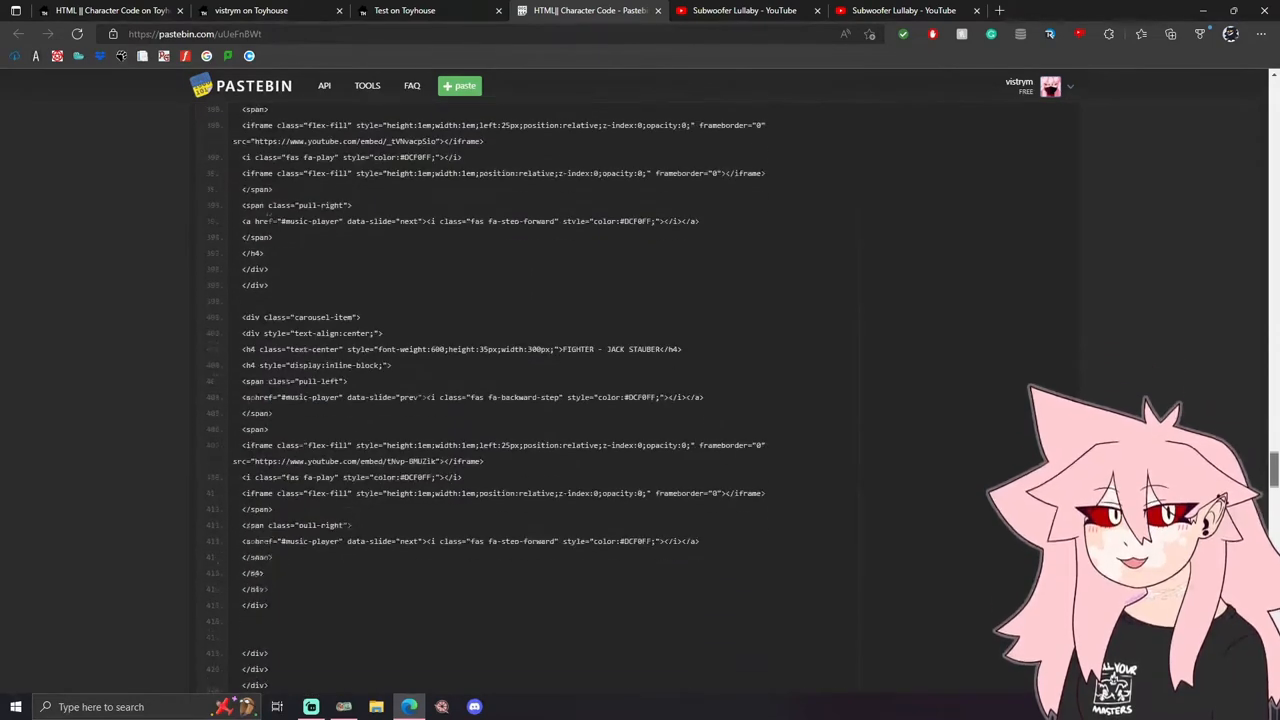
scroll("down", 3)
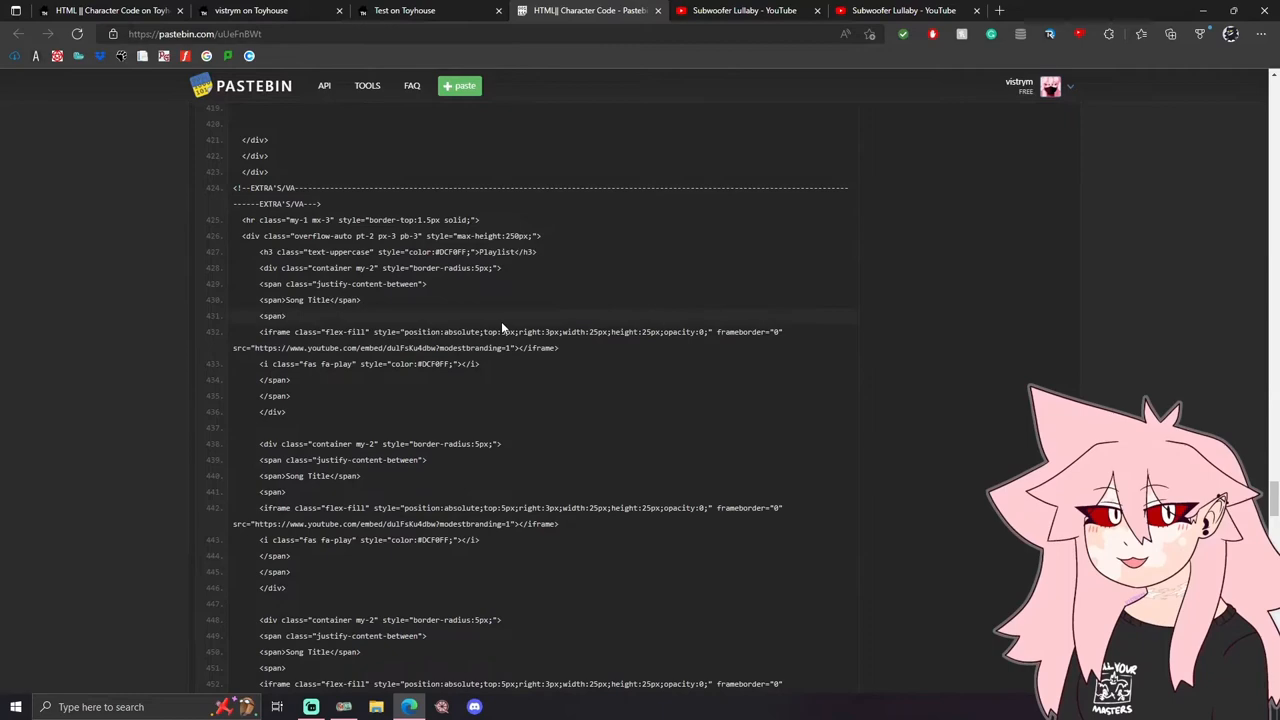
left_click_drag(260, 443, 291, 572)
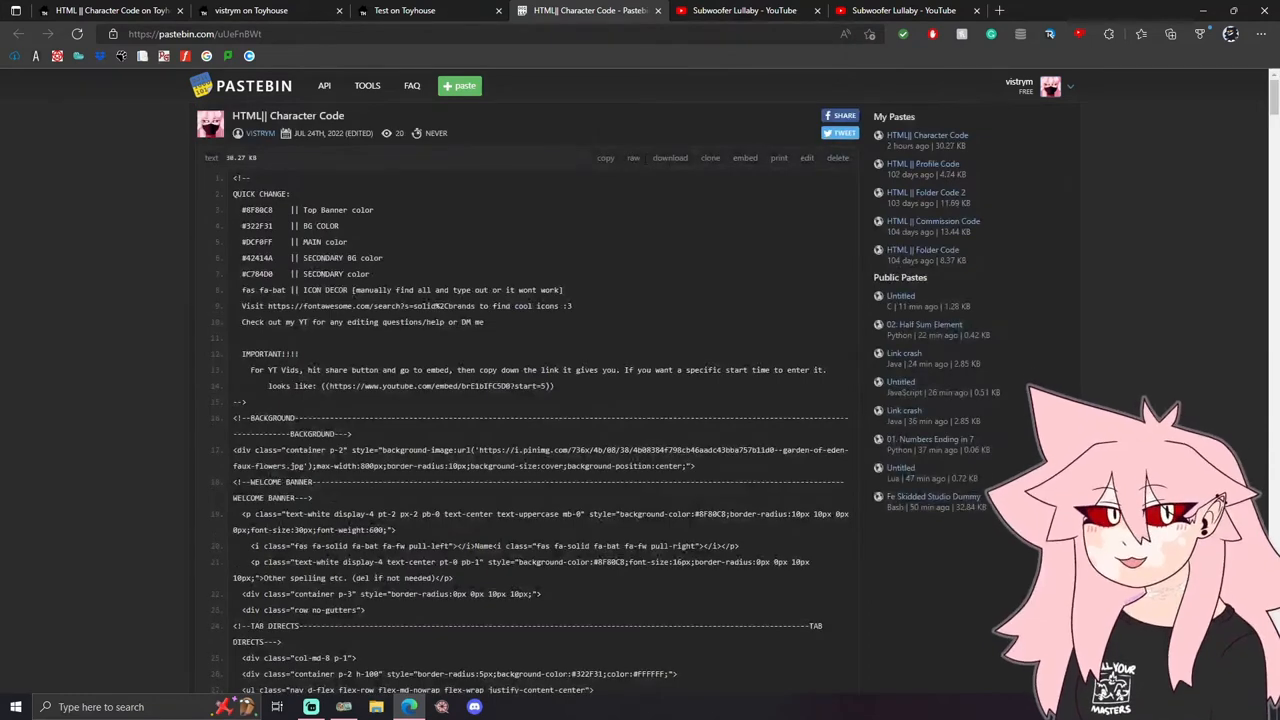
left_click(605, 157)
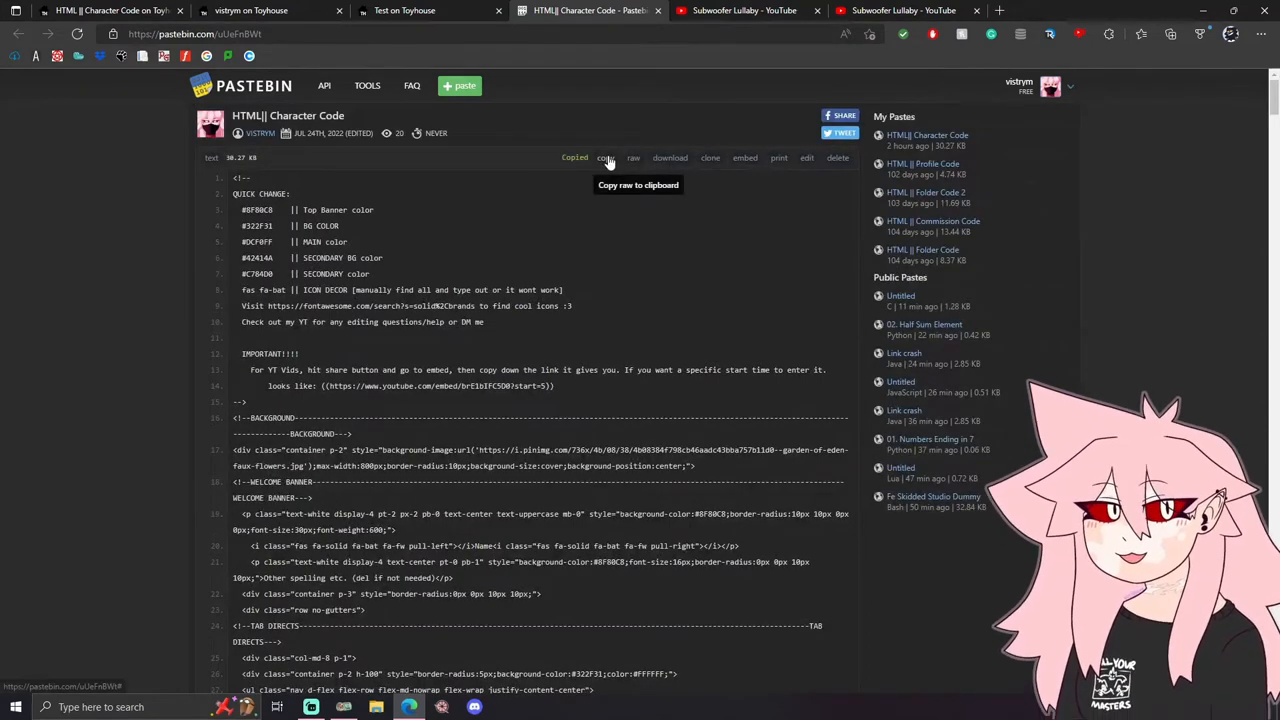
left_click(270, 10)
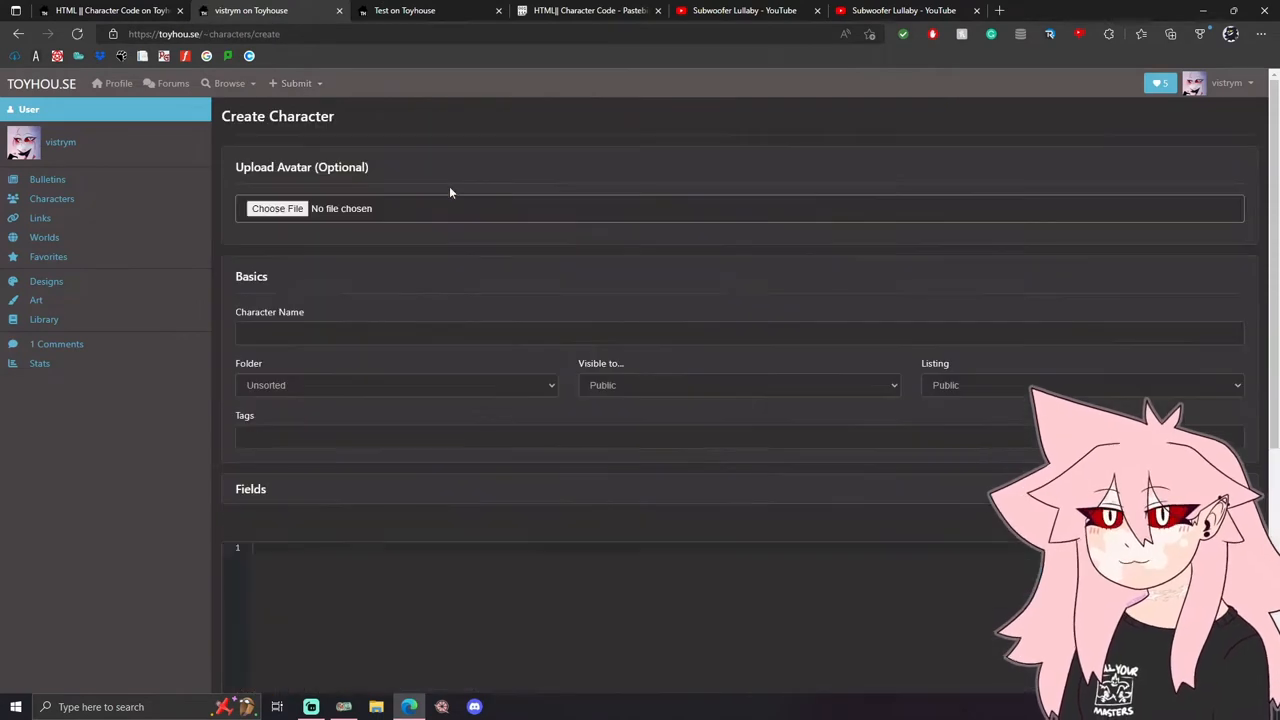
Name the draft 'testerrr', set it to Hidden folder, Only Me and Unlisted, with the template code pasted
type("tea")
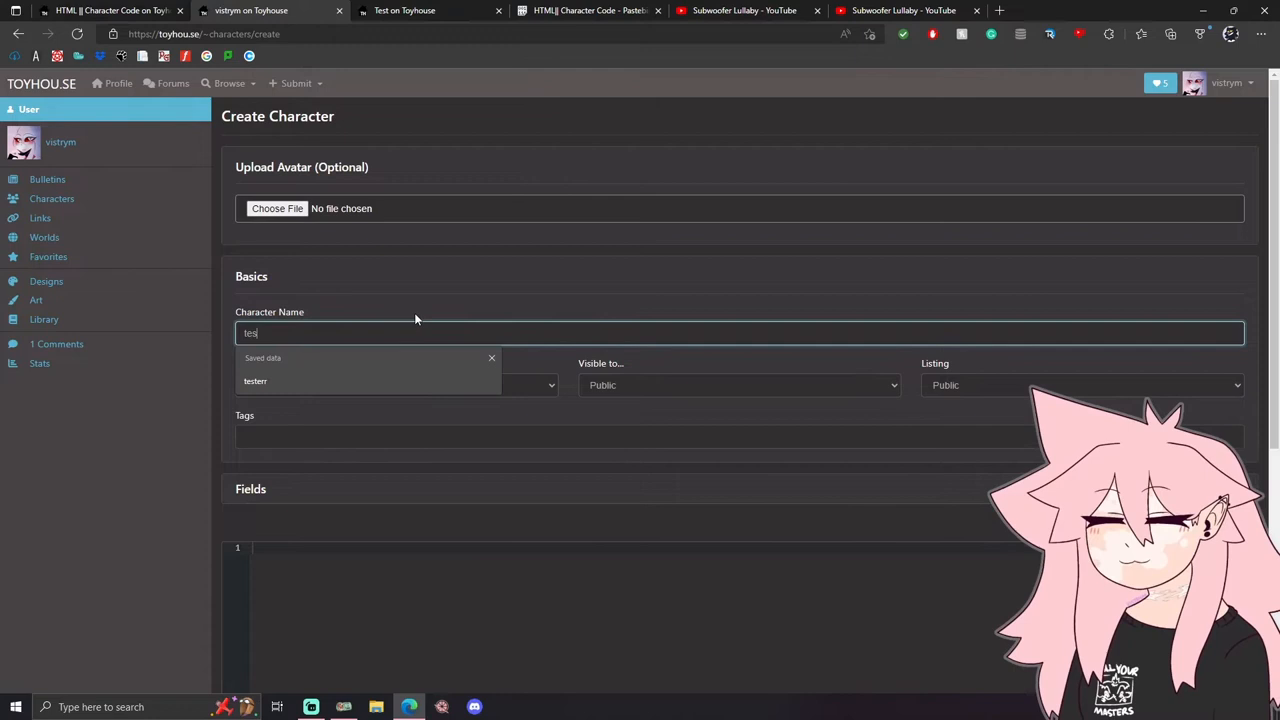
left_click(397, 385)
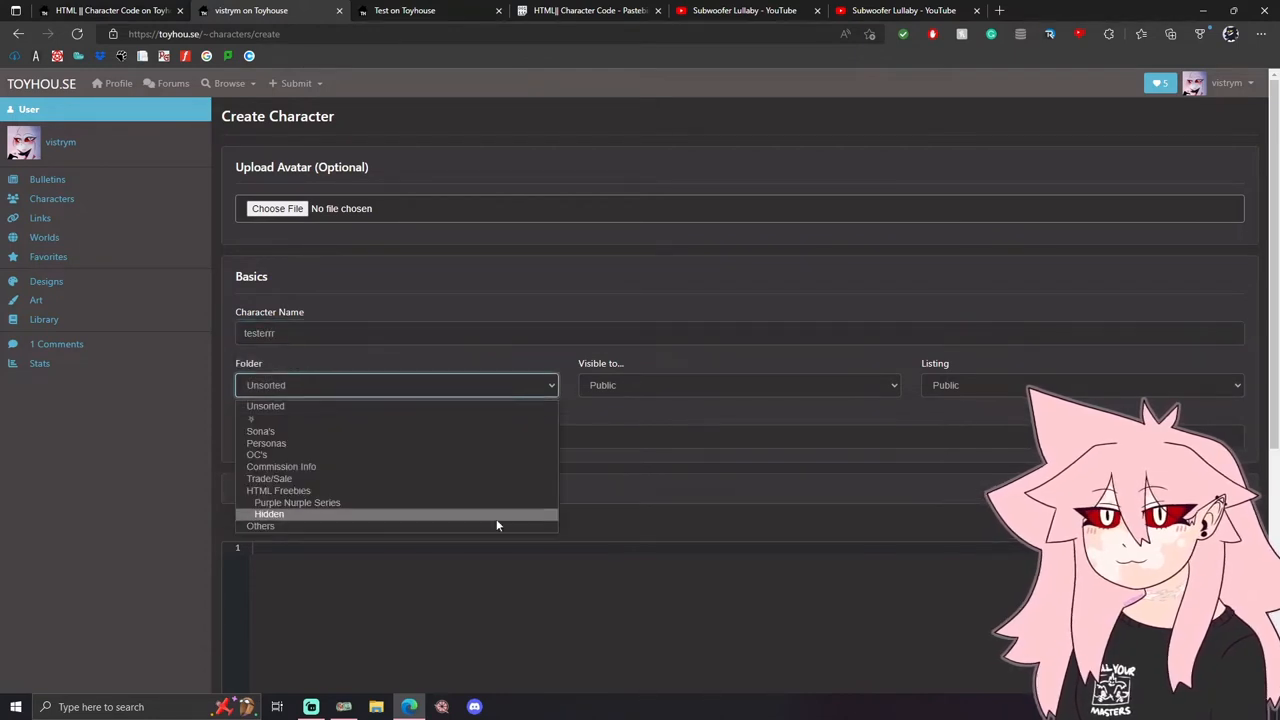
left_click(268, 513)
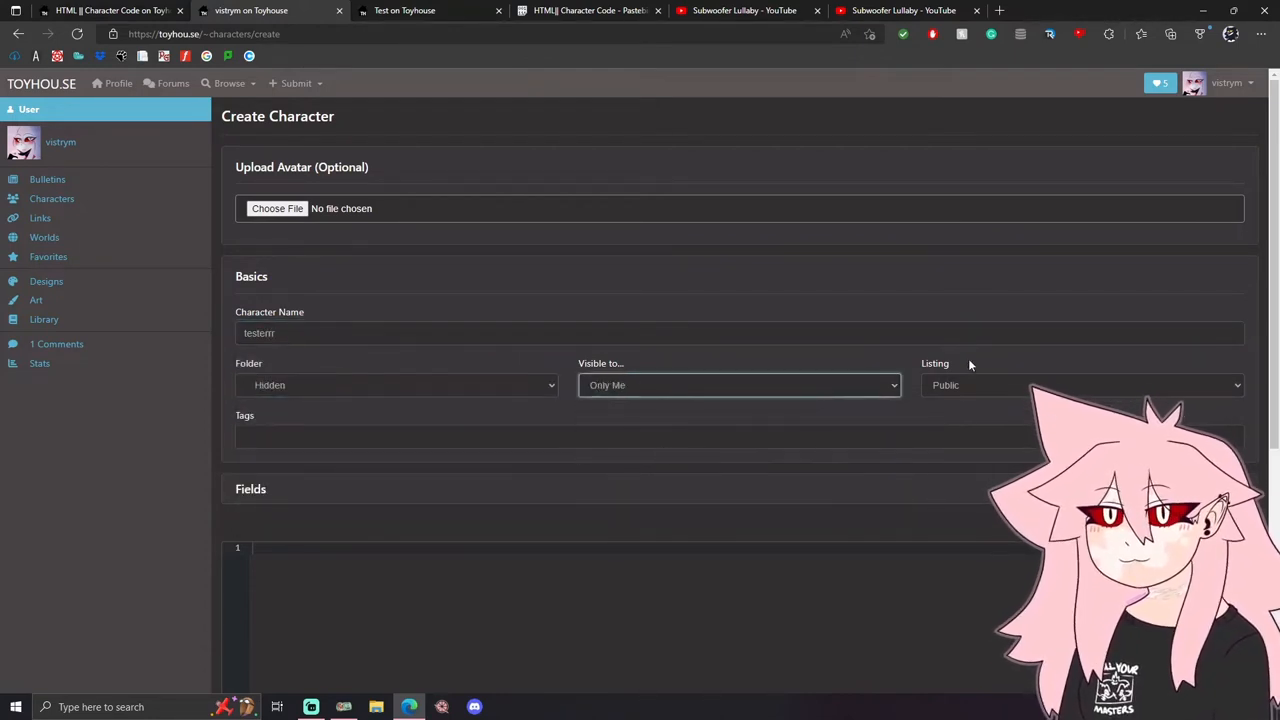
left_click(1080, 385)
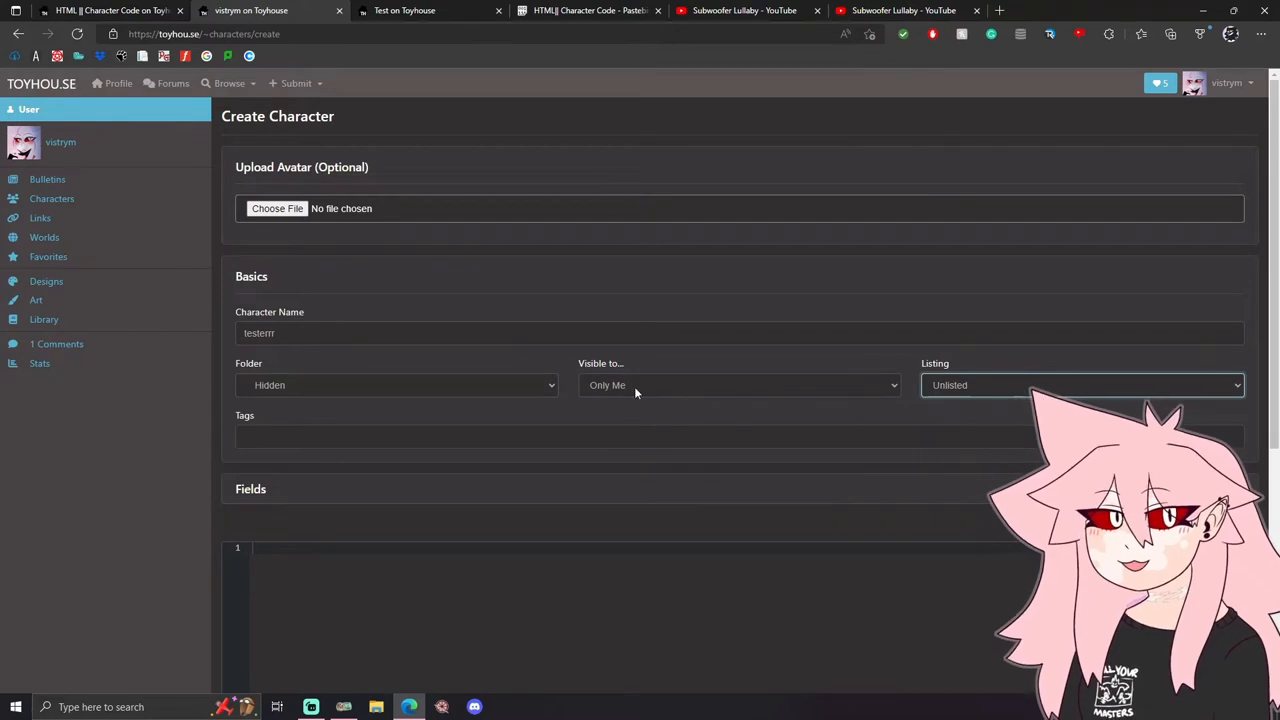
scroll("down", 3)
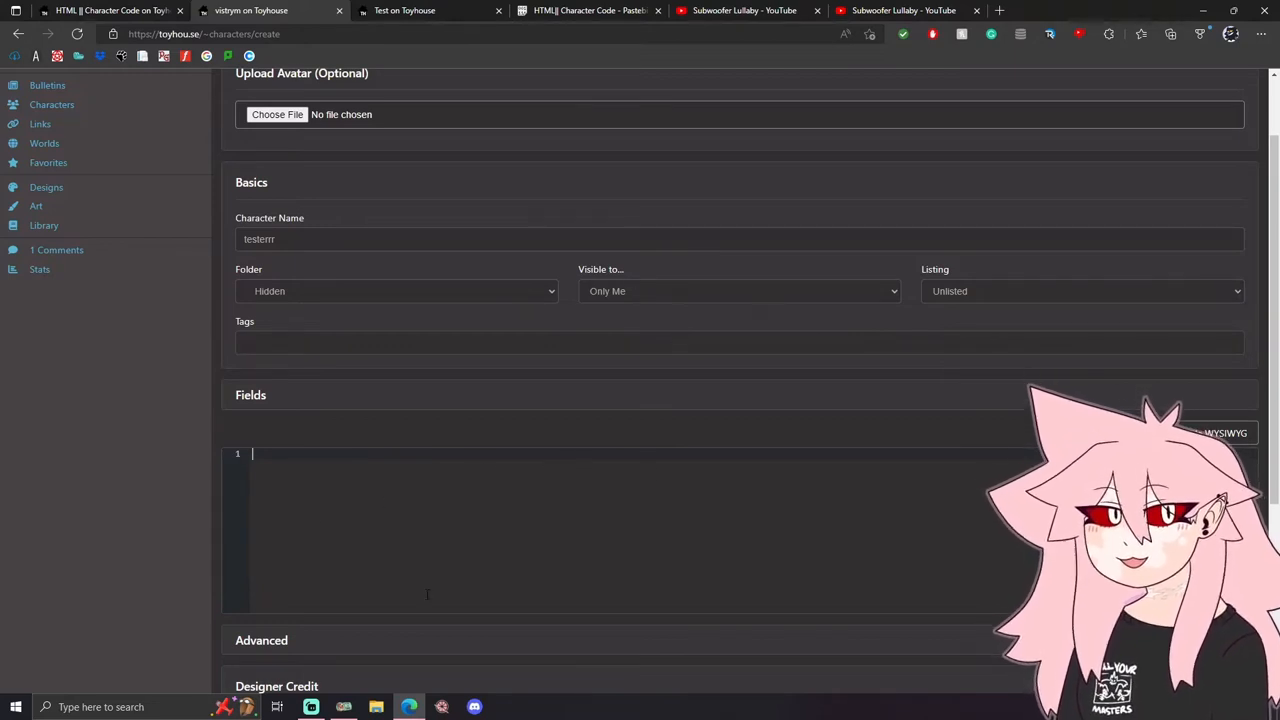
mouse_move(484, 319)
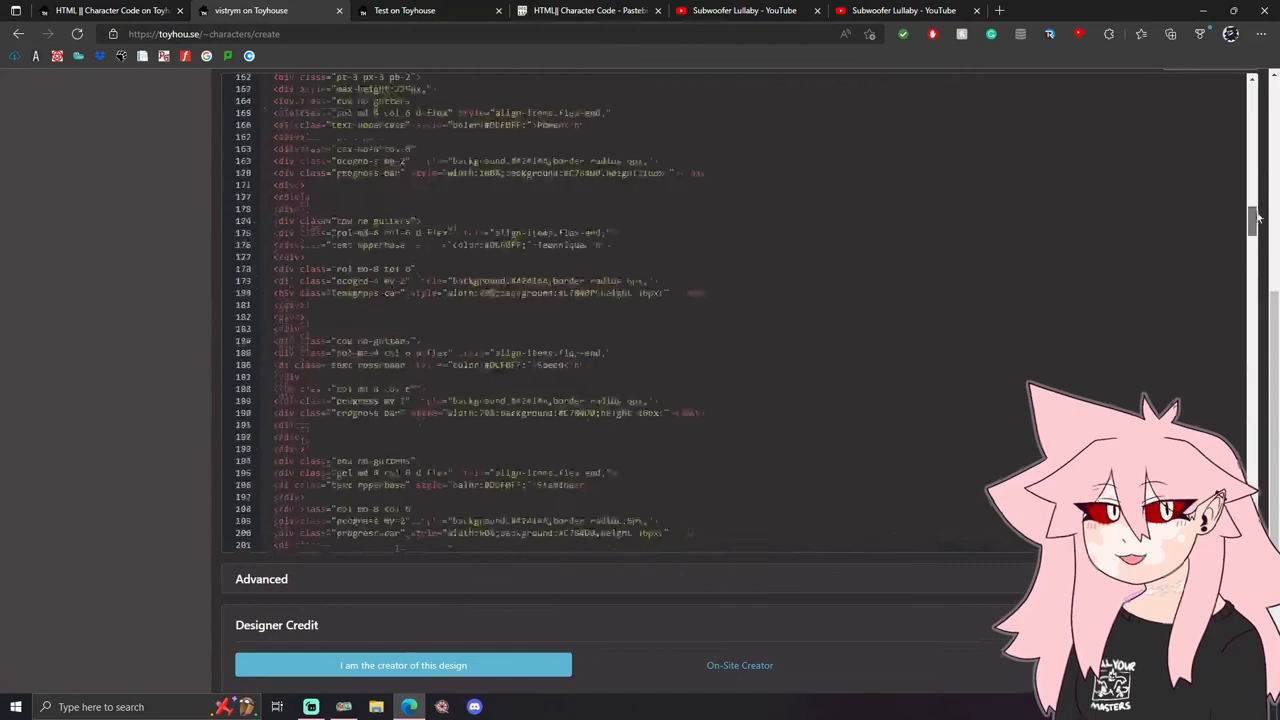
scroll("up", 3)
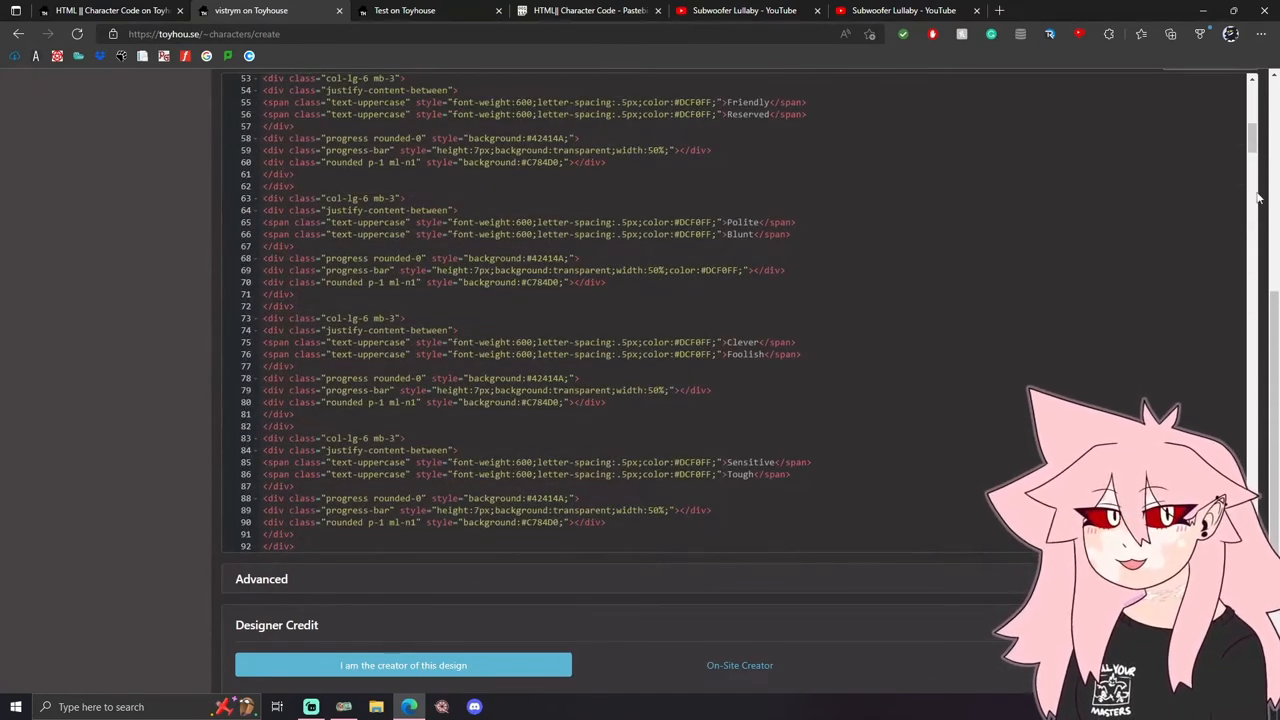
left_click(744, 10)
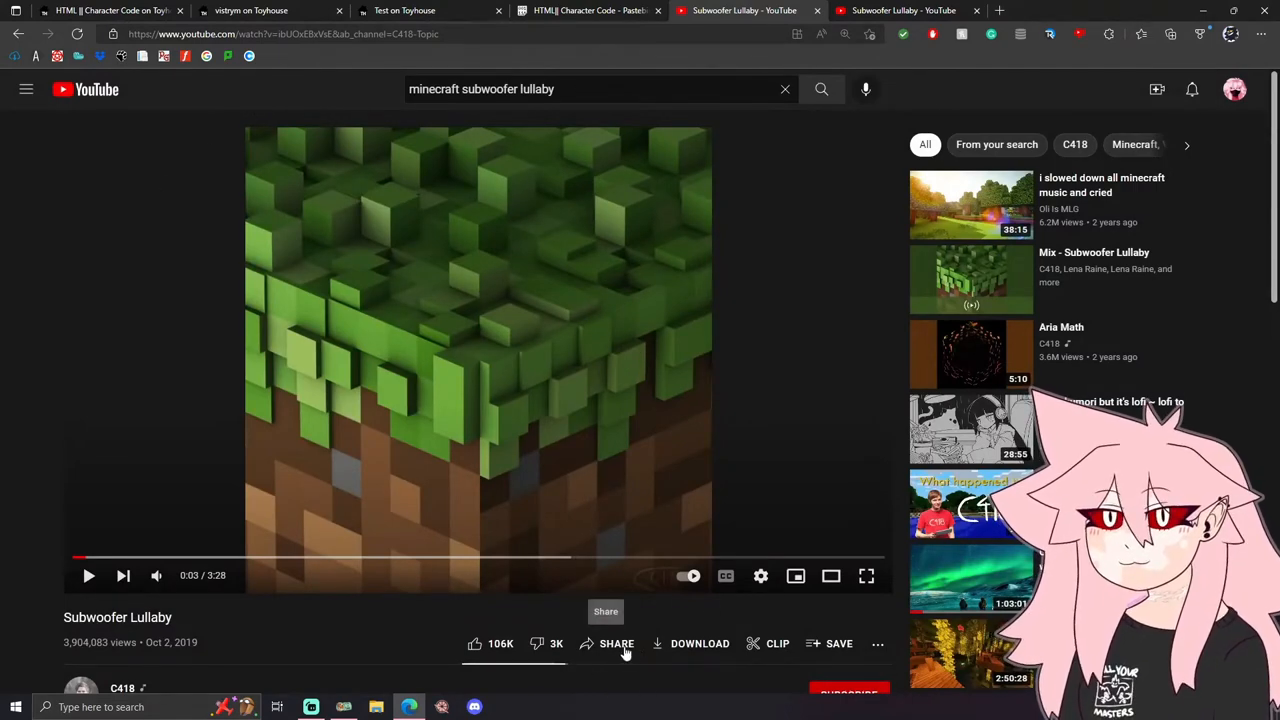
Select the Subwoofer Lullaby embed src URL with 'Start at' 0:05 ticked
left_click(616, 643)
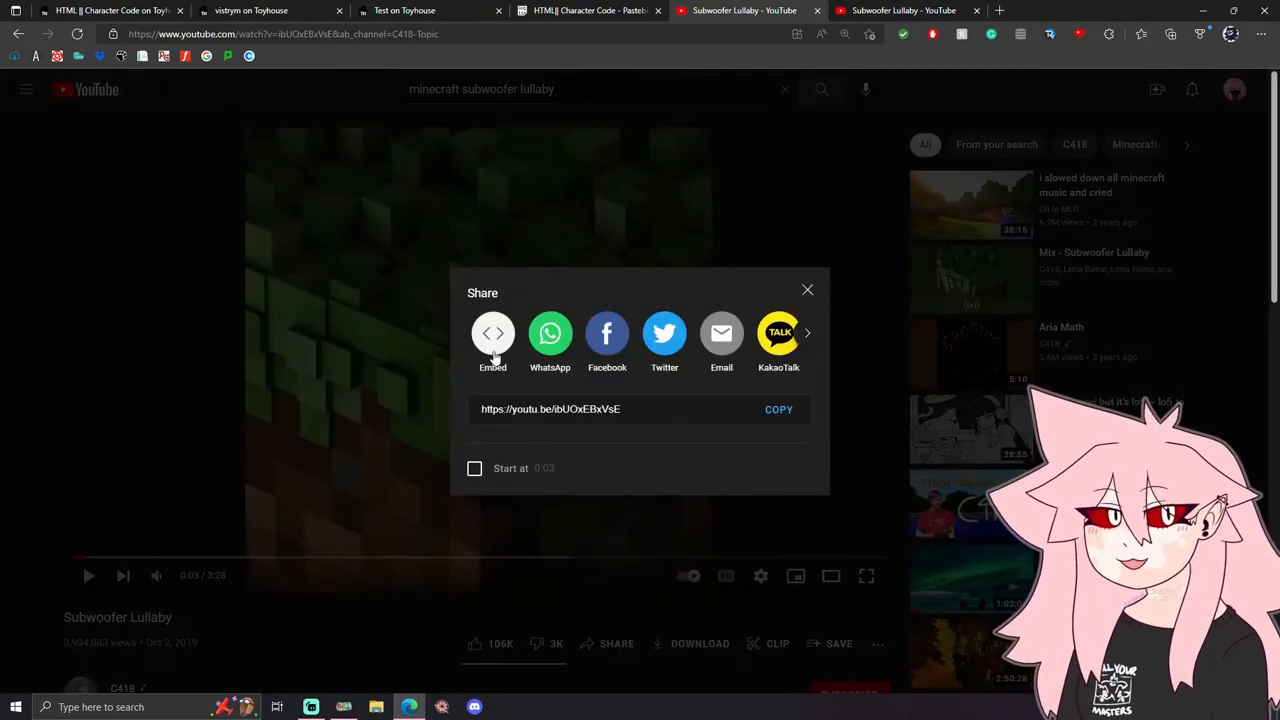
left_click(493, 340)
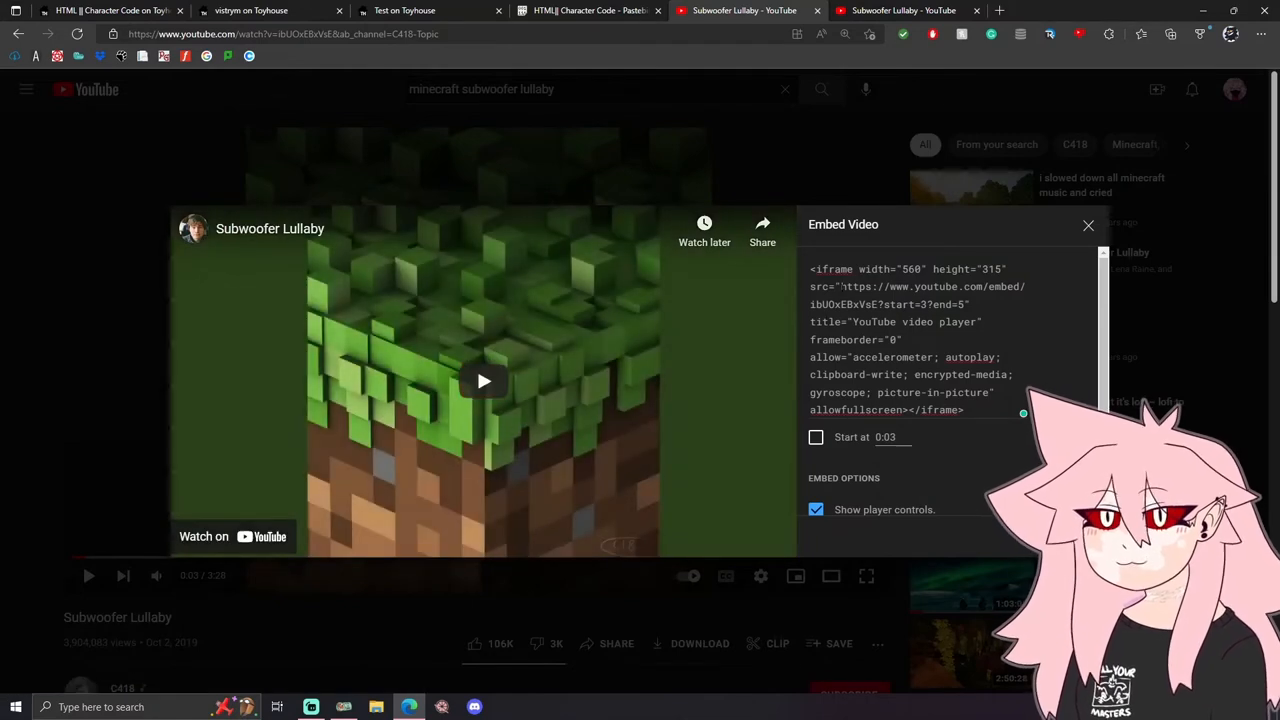
left_click_drag(841, 287, 928, 304)
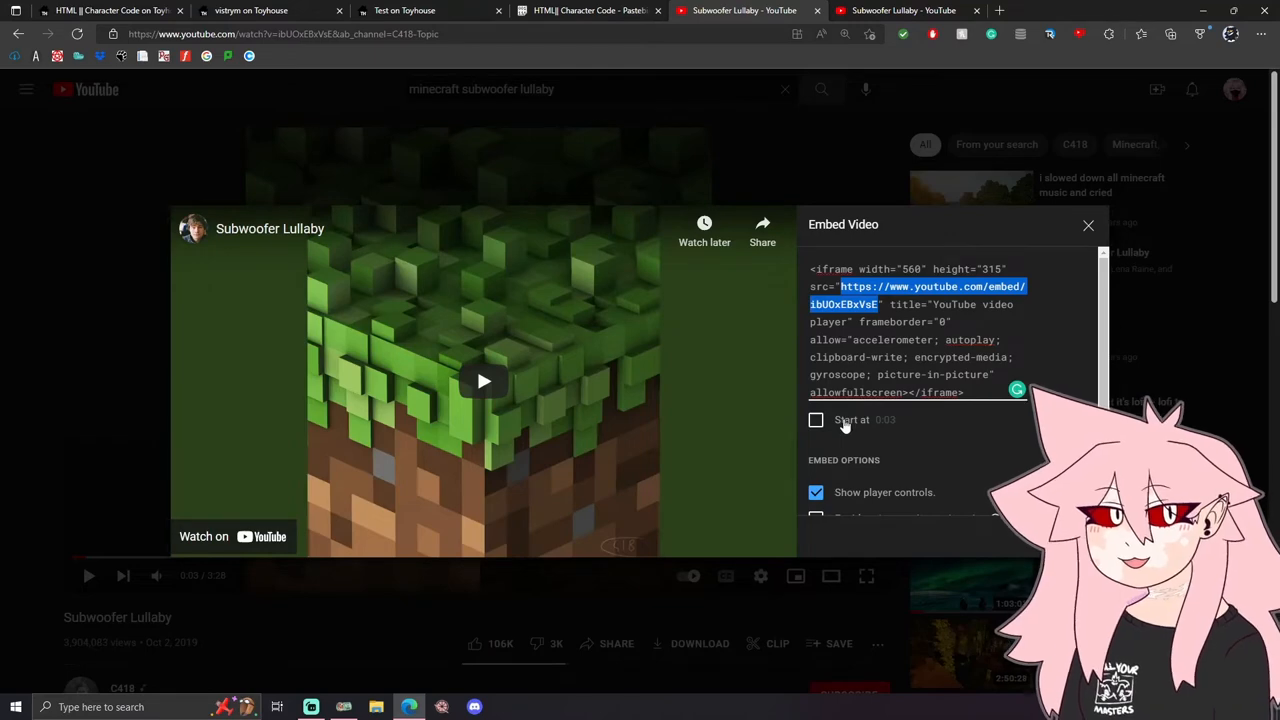
left_click(816, 419)
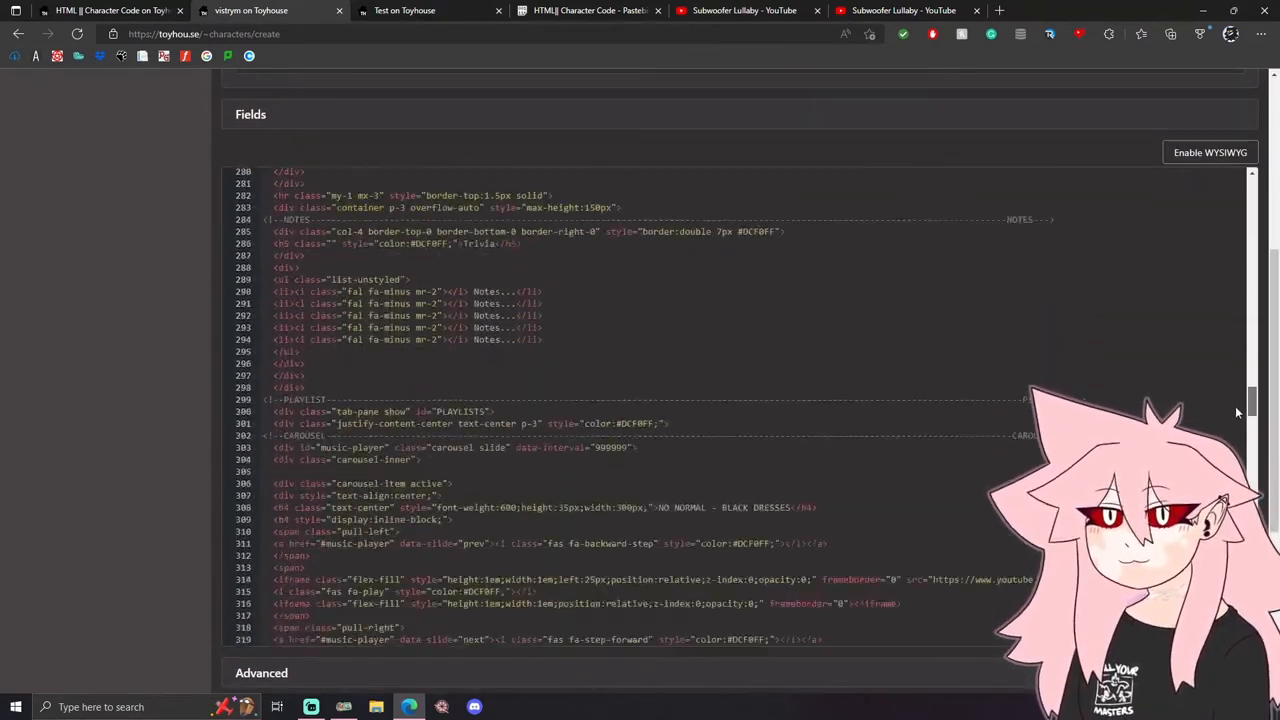
Paste the YouTube embed URL into the playlist iframe src, then create the character
scroll("down", 3)
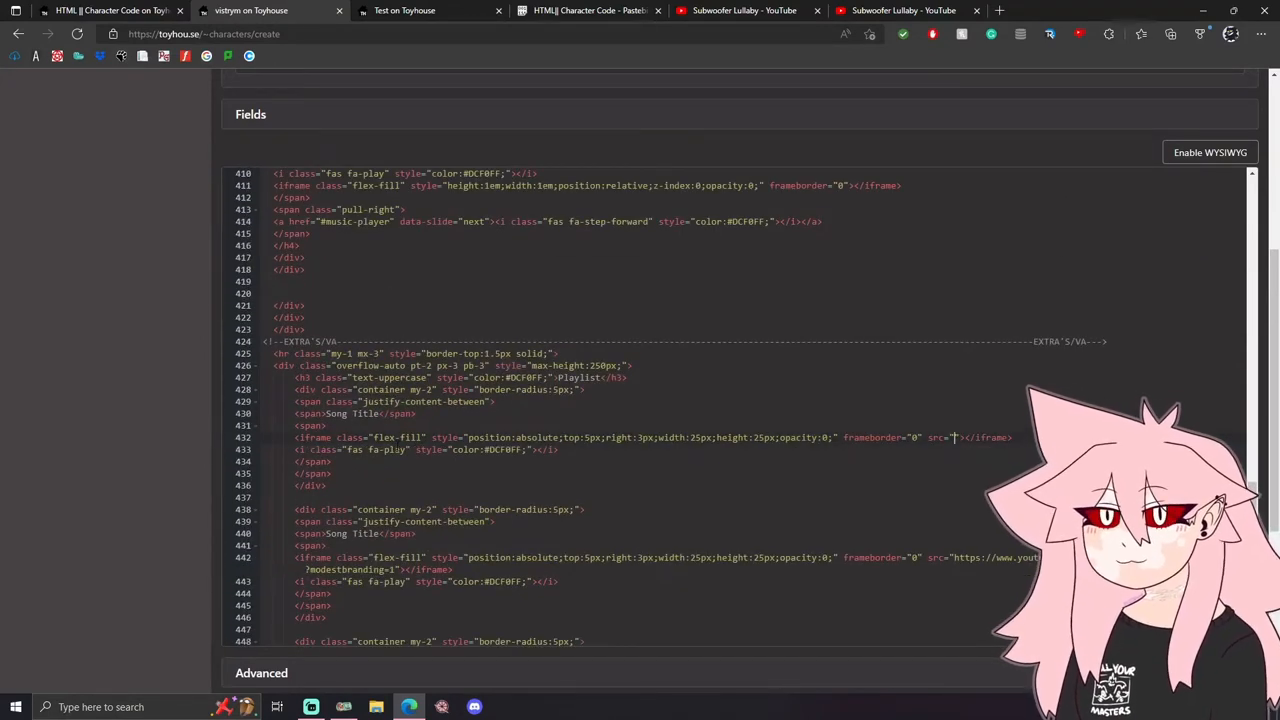
type("https://www.yout")
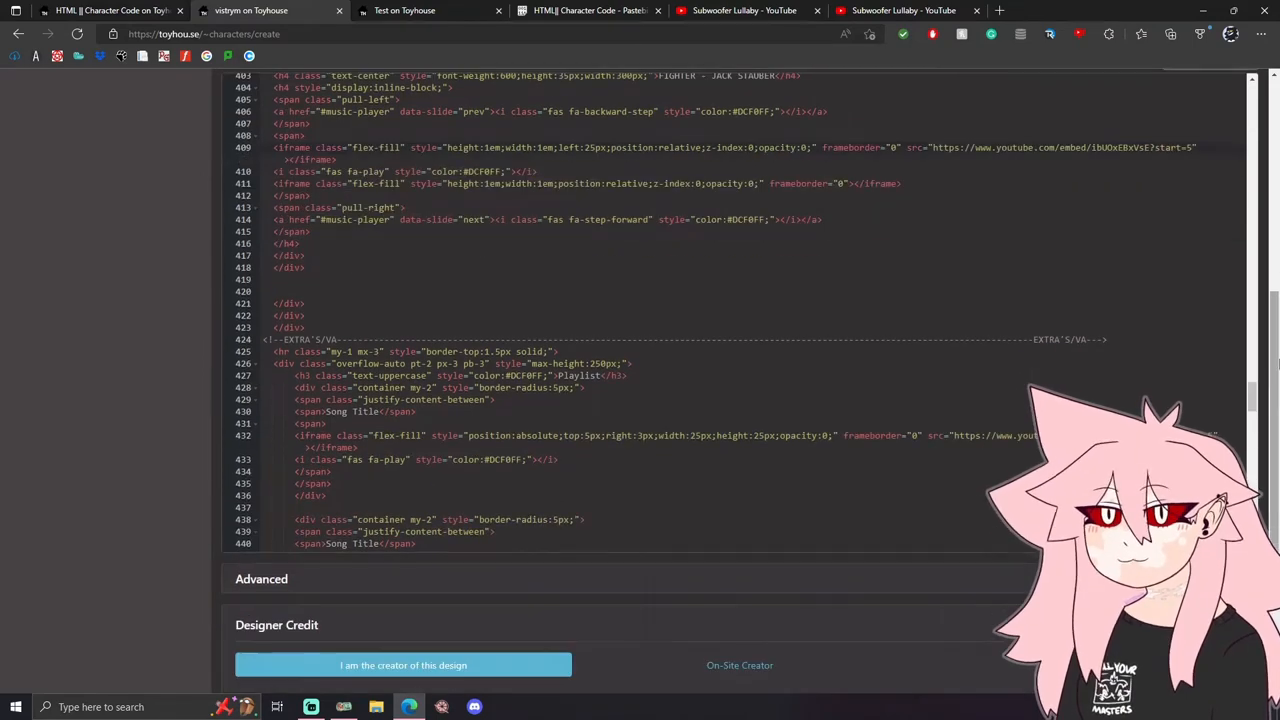
scroll("down", 3)
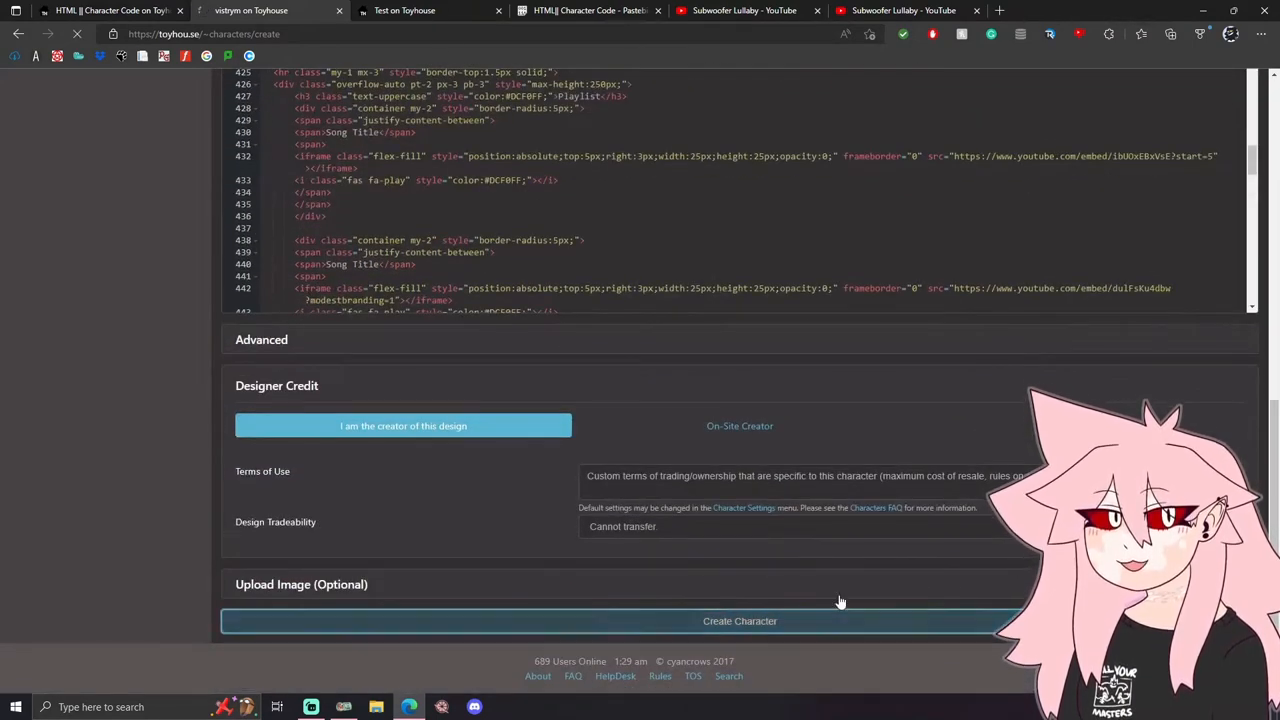
left_click(740, 621)
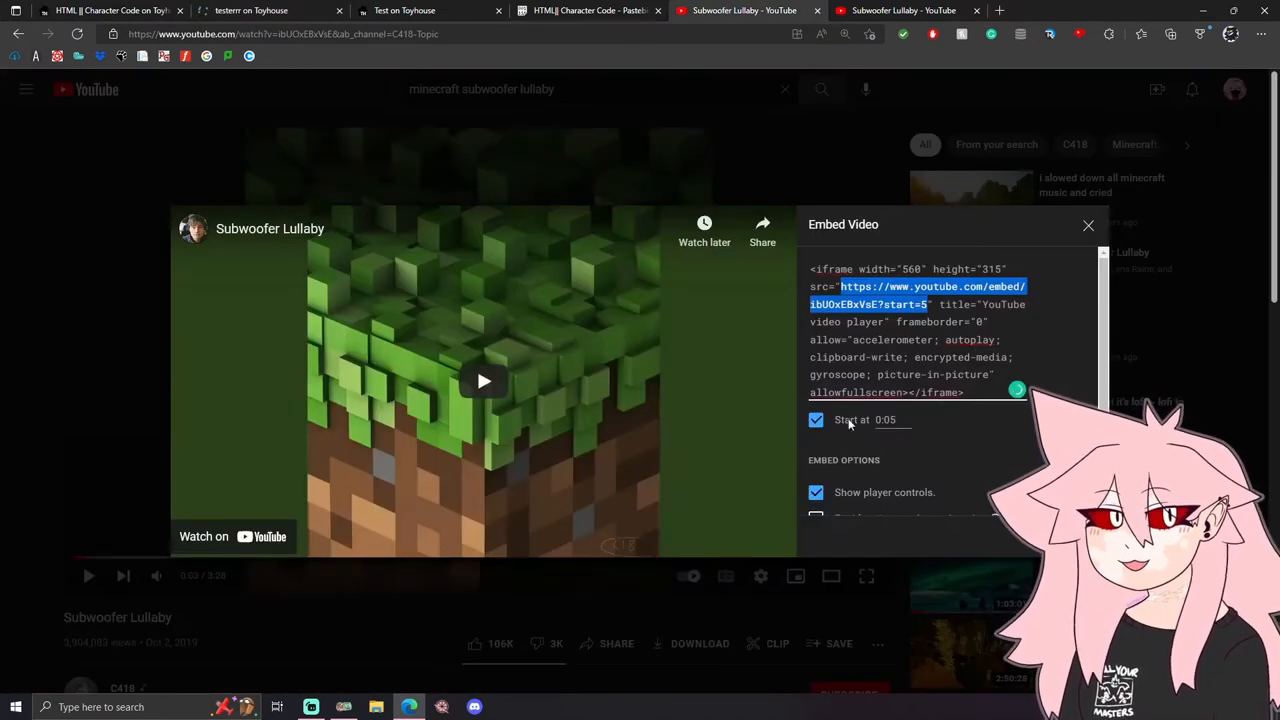
Untick the embed start time, play the first playlist song, and return to the code page
left_click(420, 10)
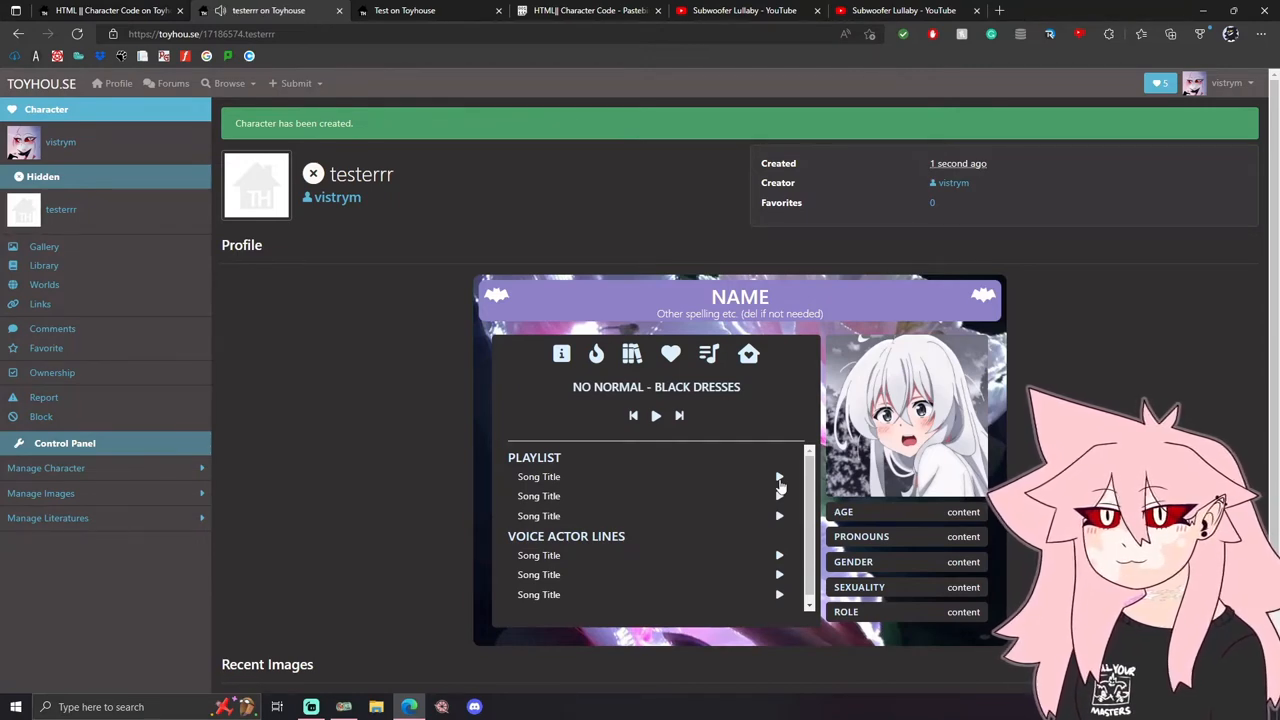
left_click(744, 10)
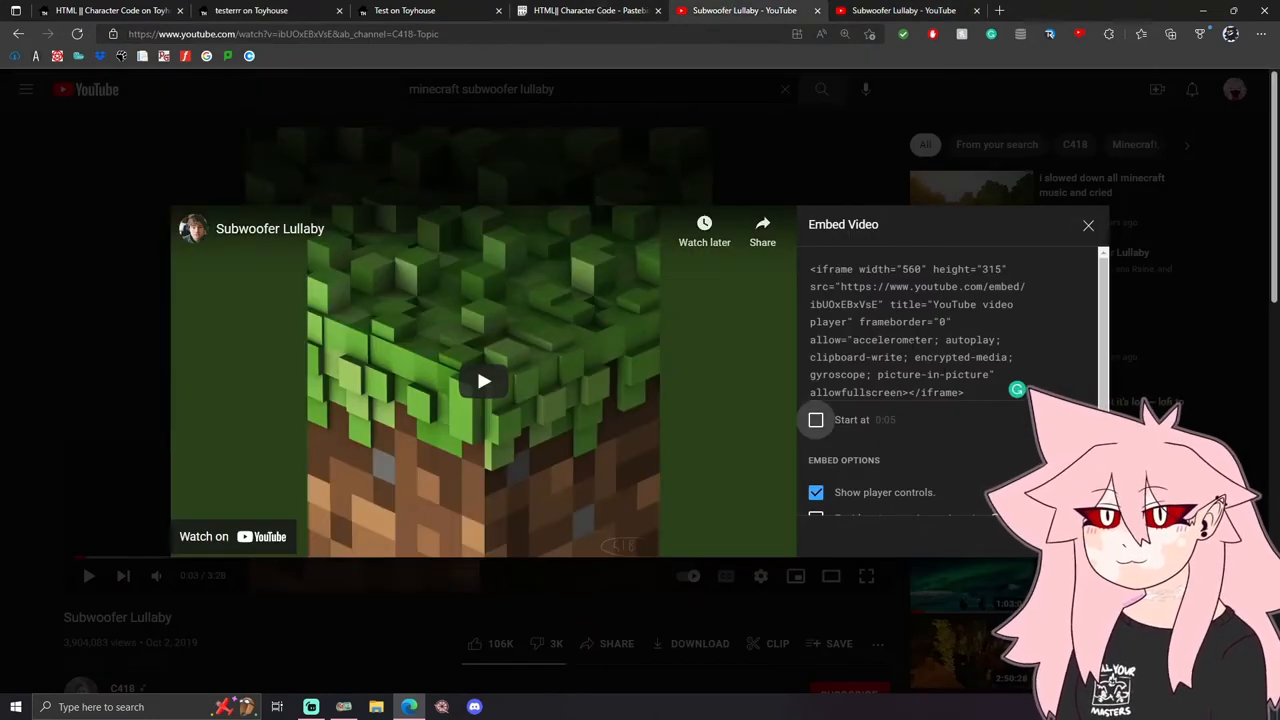
left_click(270, 10)
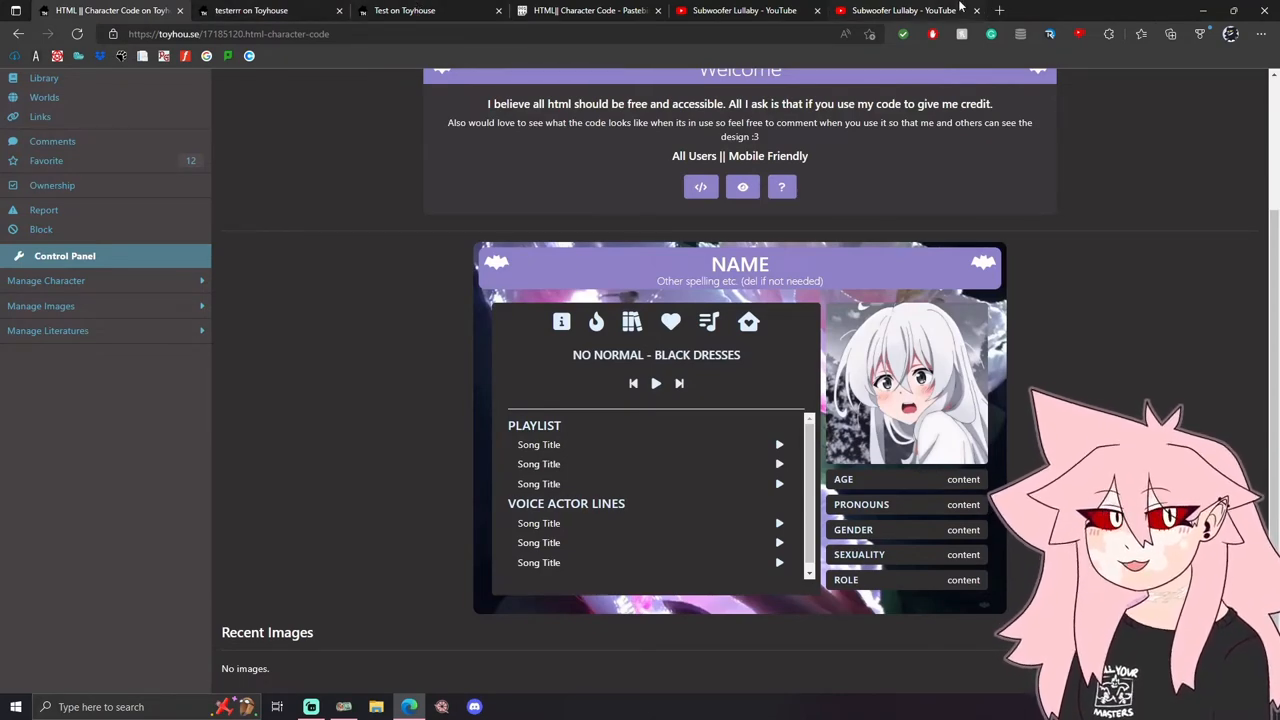
Append &end=7 after start=5 in the embed URL and play the clip to its end
left_click(900, 10)
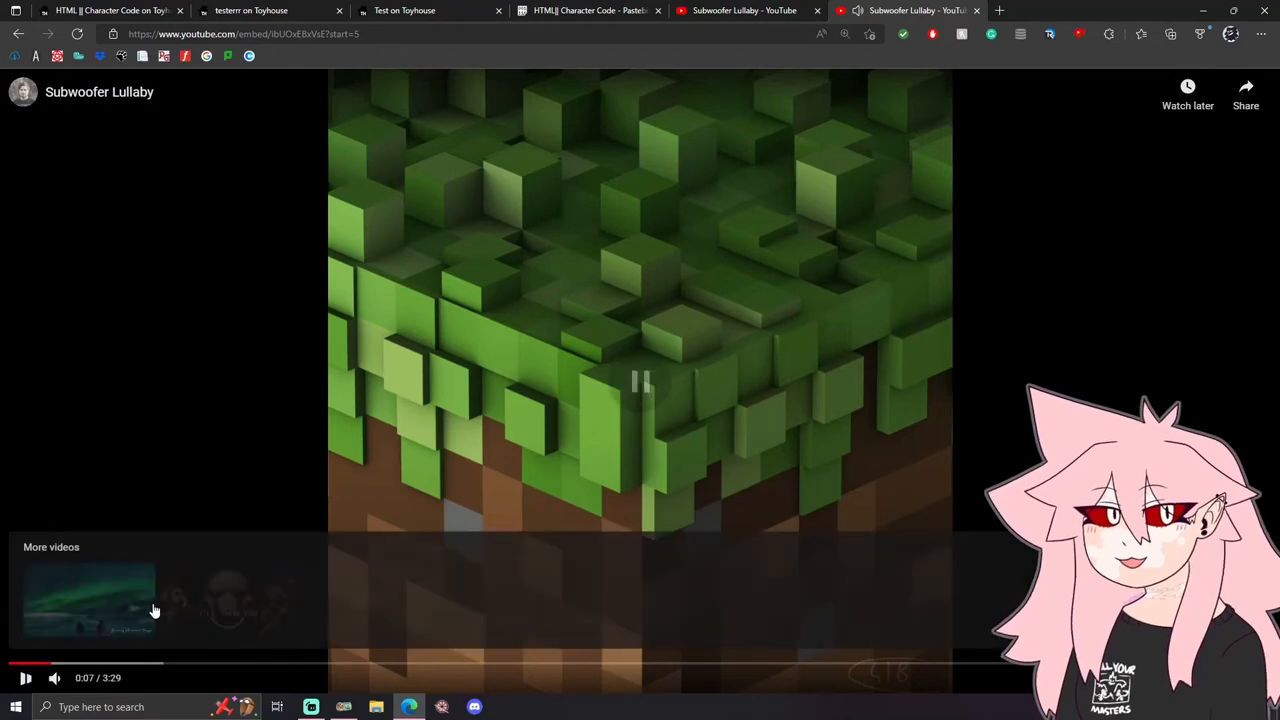
left_click(245, 33)
type("&")
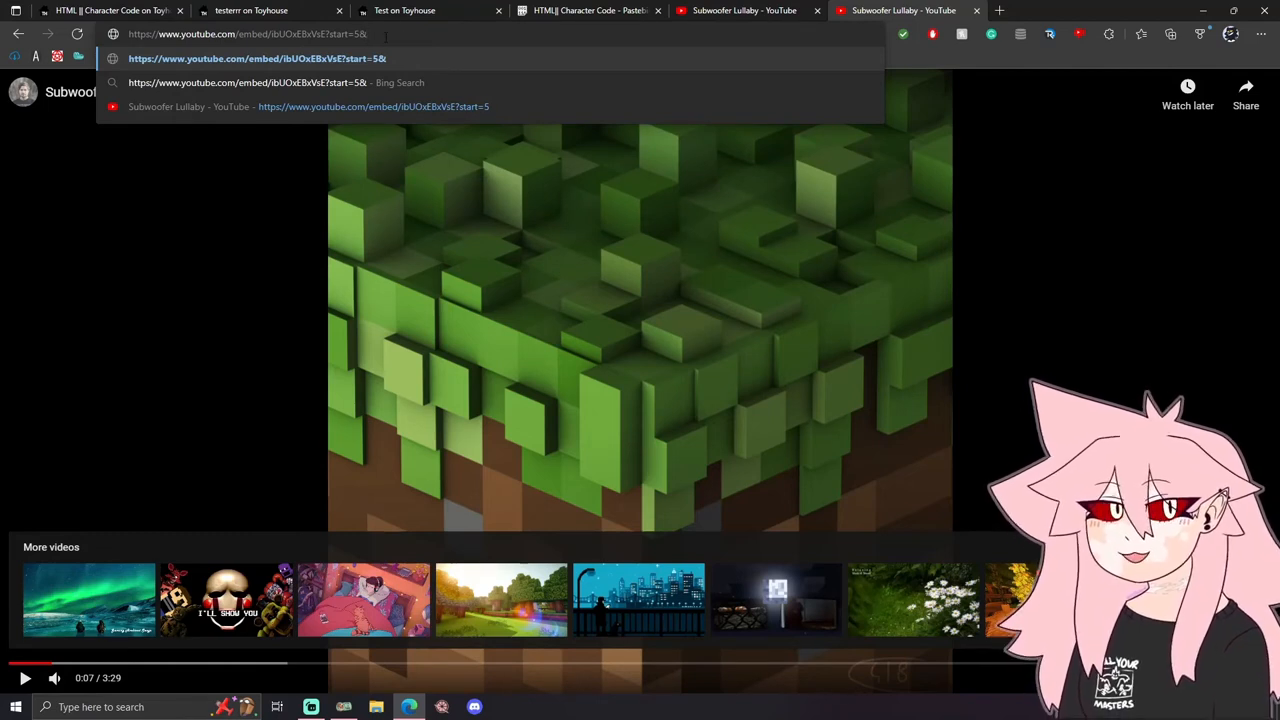
type("end-")
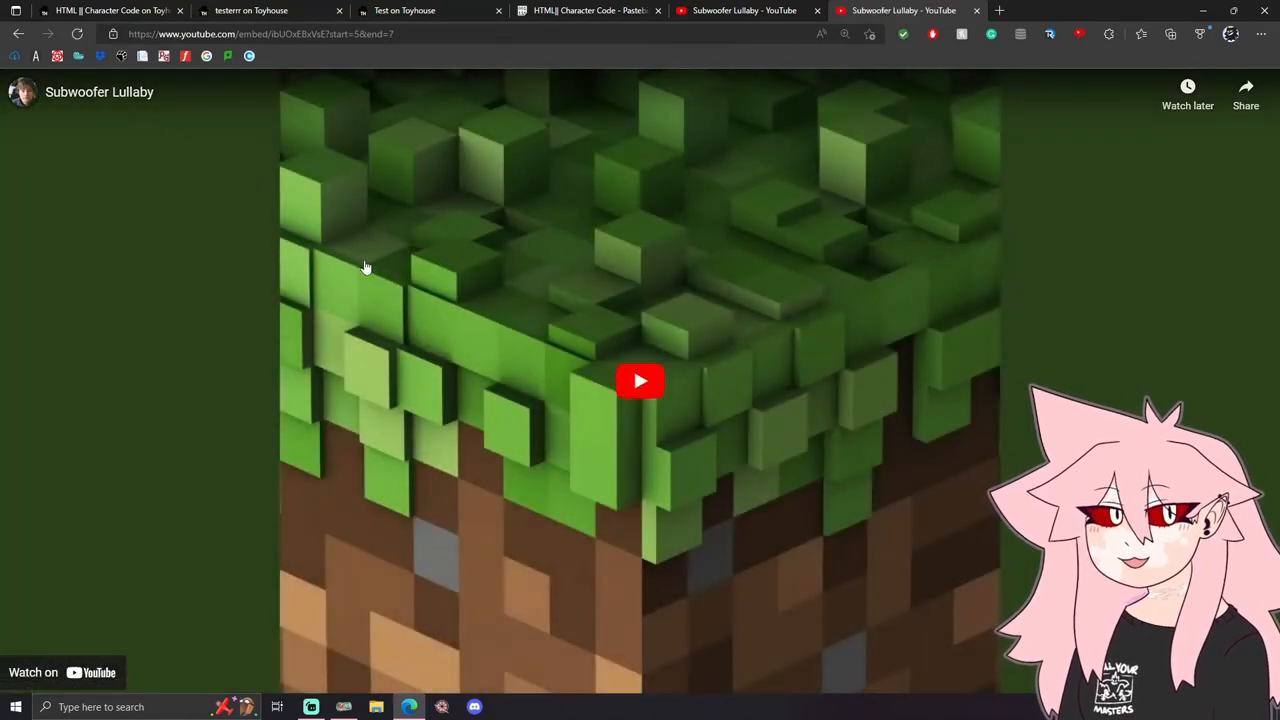
left_click(640, 380)
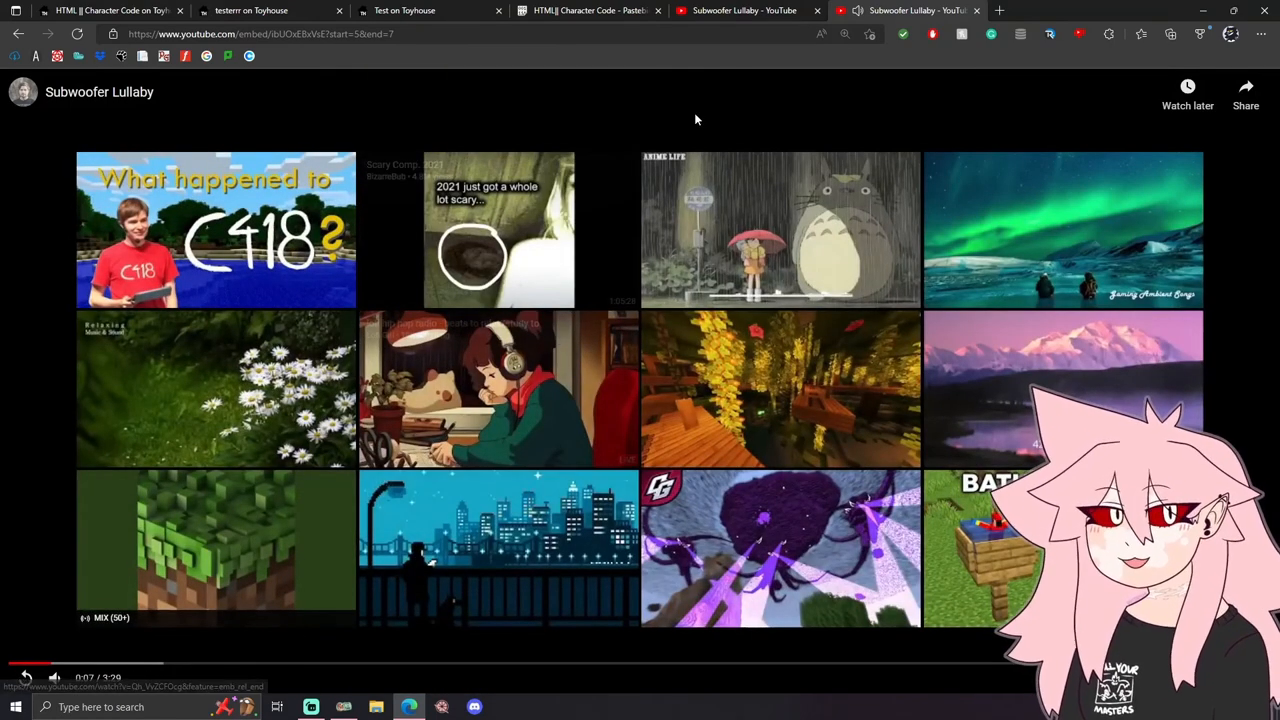
left_click(110, 10)
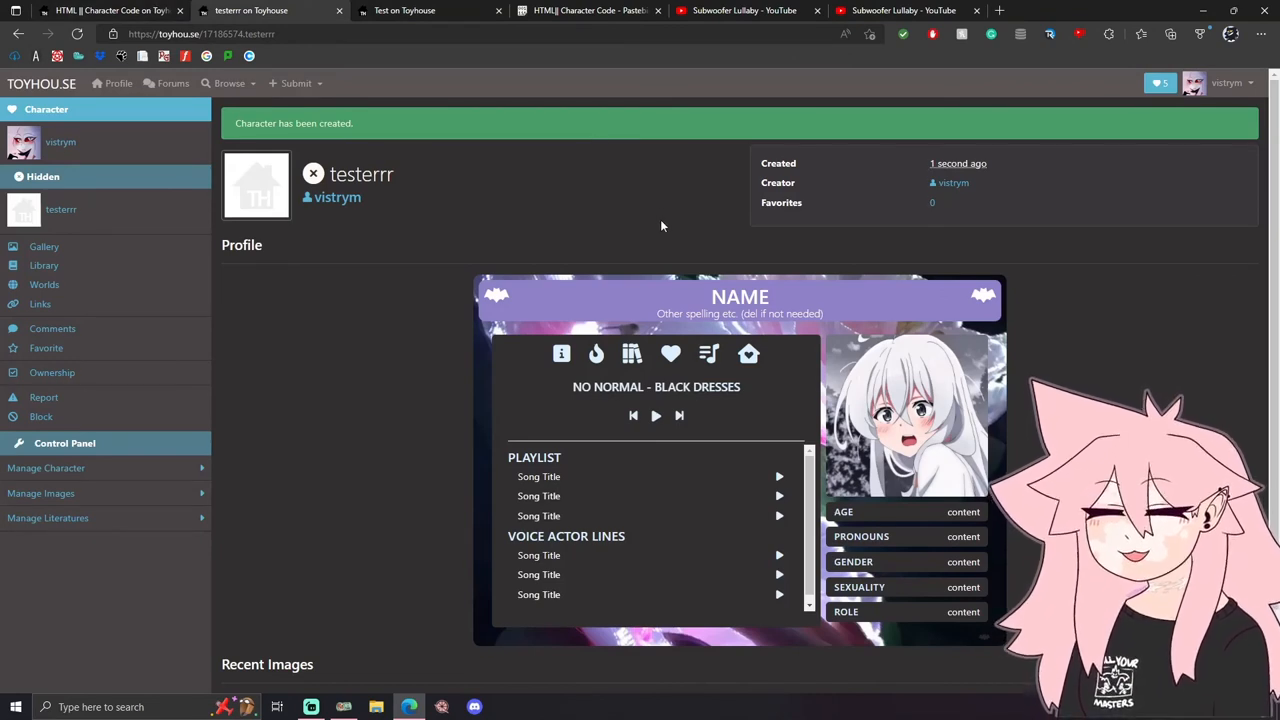
left_click(229, 83)
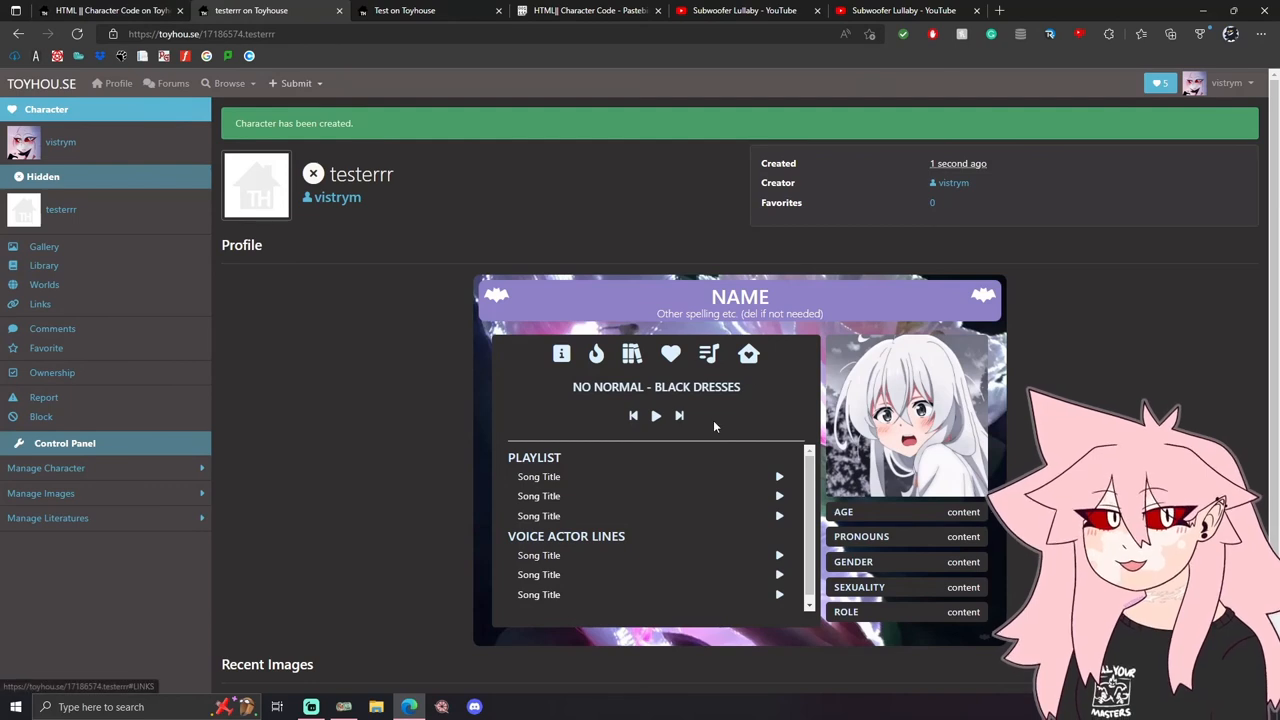
scroll("down", 3)
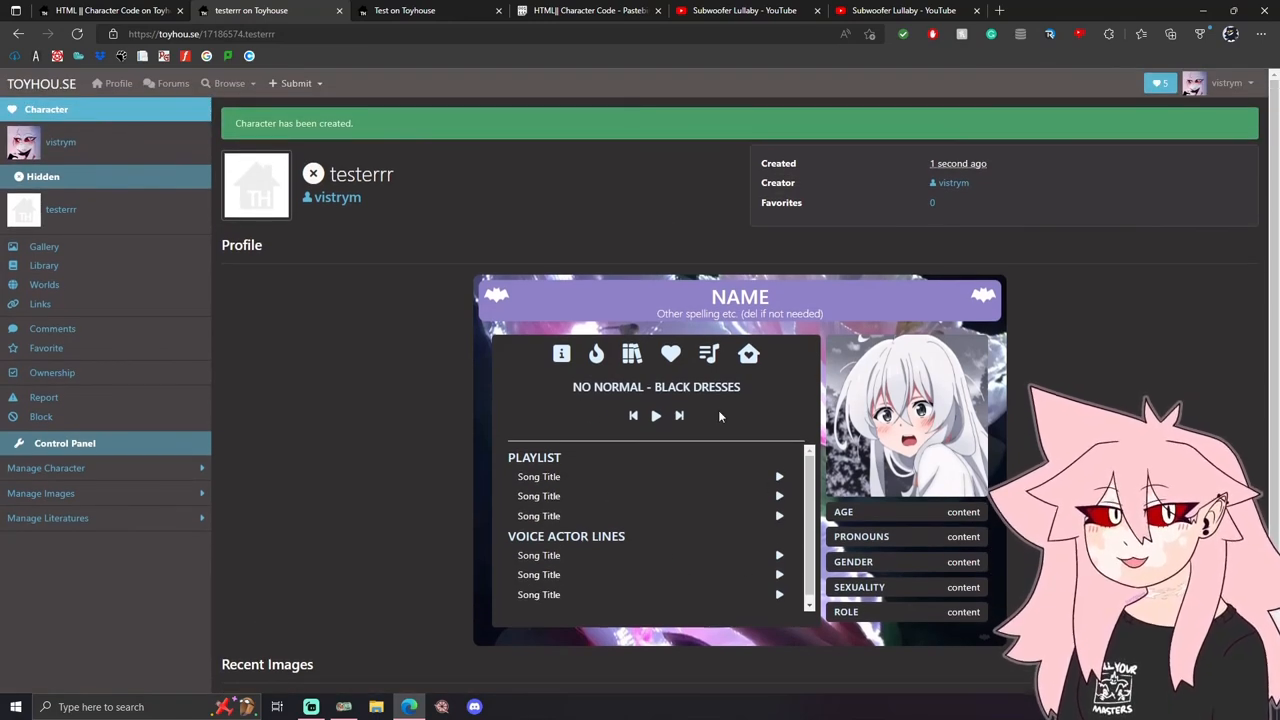
scroll("down", 3)
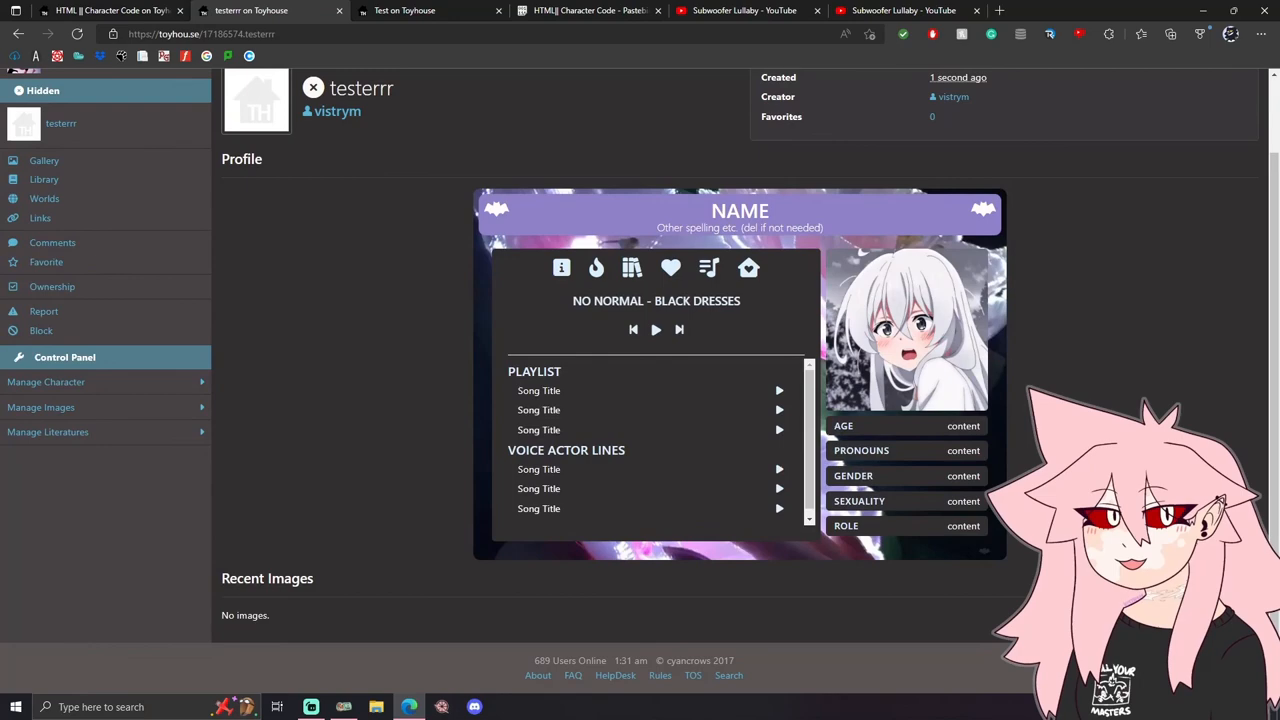